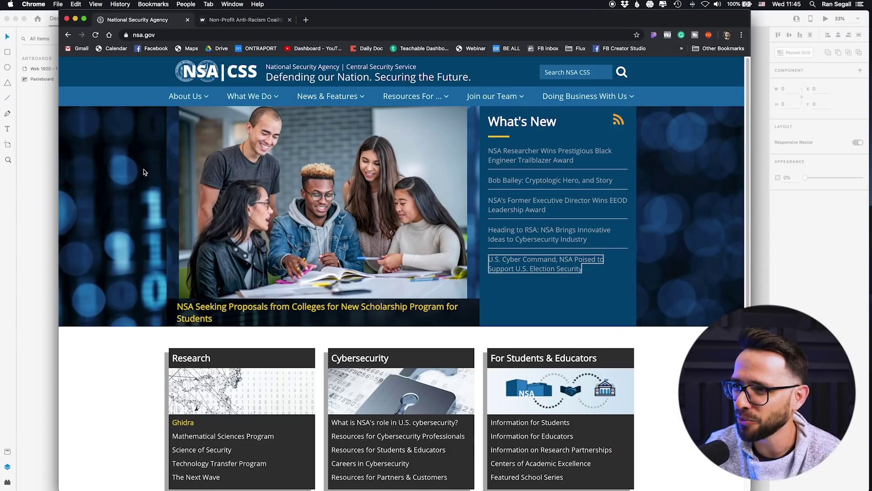
{"action": "mouse_move", "coordinate": [671, 228]}
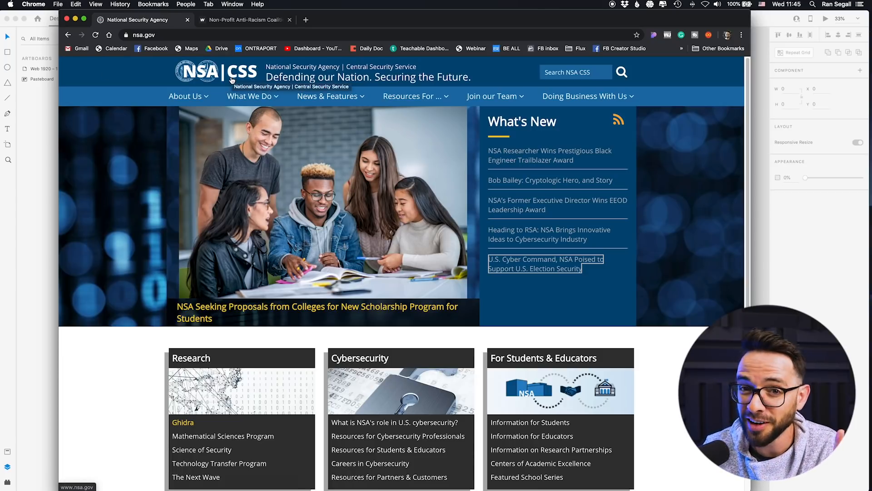
{"action": "mouse_move", "coordinate": [357, 72]}
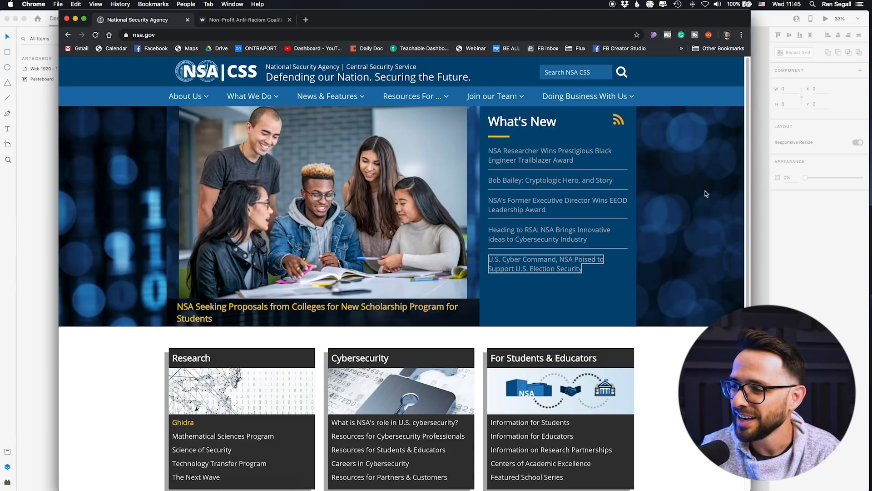
Step: Scroll through the Adobe XD comparison canvas before switching back to Chrome
{"action": "scroll", "scroll_direction": "down", "scroll_amount": 3}
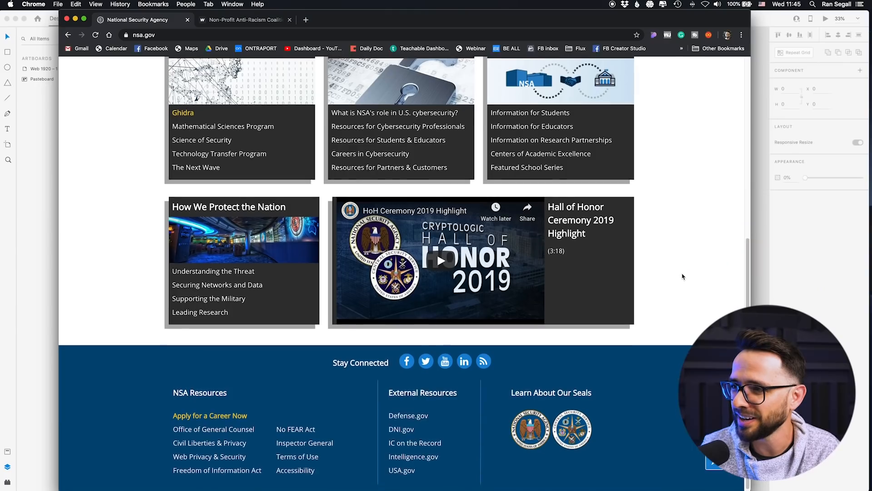
{"action": "scroll", "scroll_direction": "up", "scroll_amount": 3}
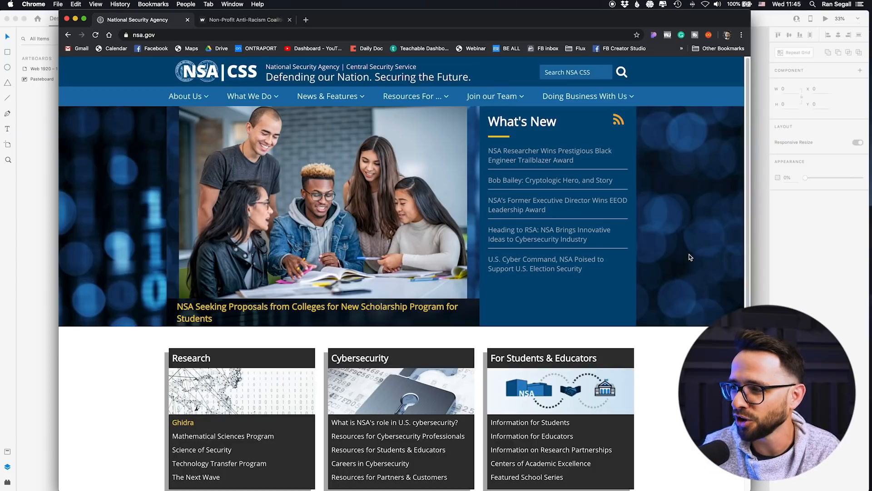
{"action": "mouse_move", "coordinate": [673, 242]}
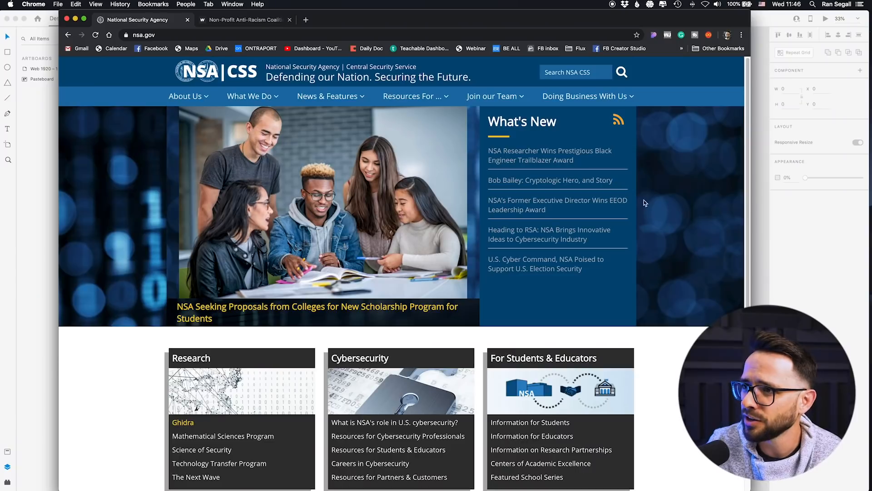
{"action": "scroll", "scroll_direction": "down", "scroll_amount": 3}
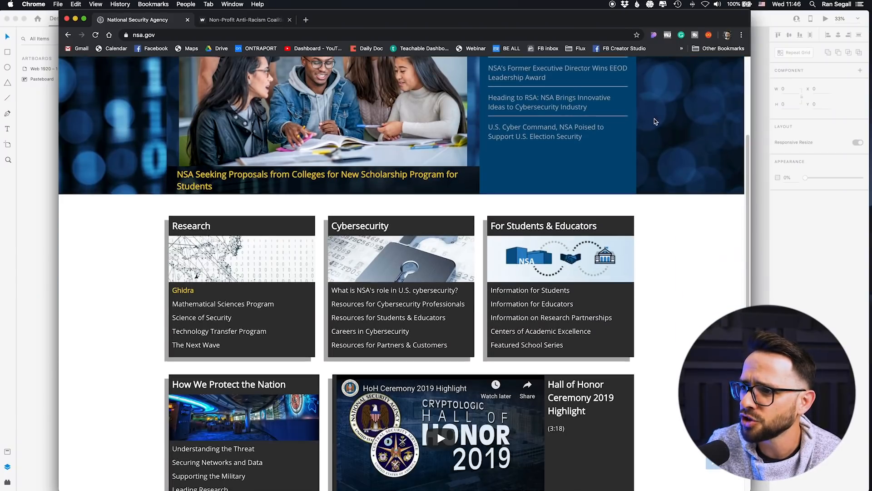
{"action": "scroll", "scroll_direction": "down", "scroll_amount": 3}
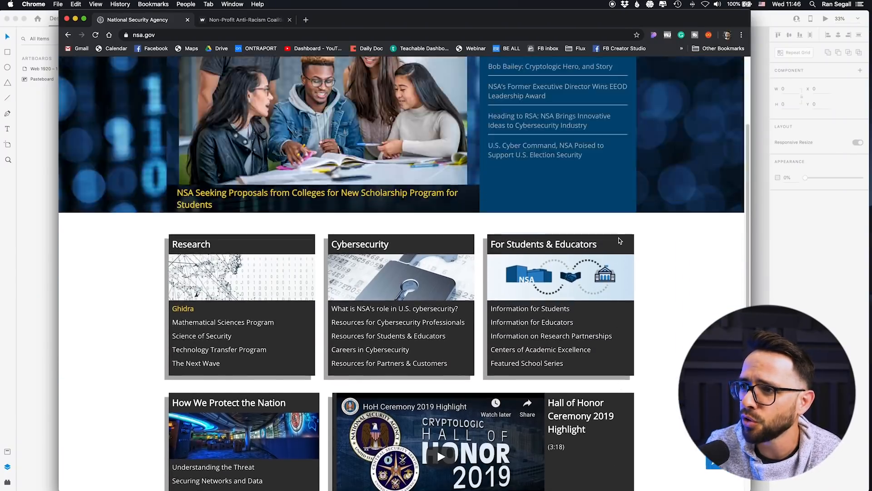
{"action": "scroll", "scroll_direction": "up", "scroll_amount": 3}
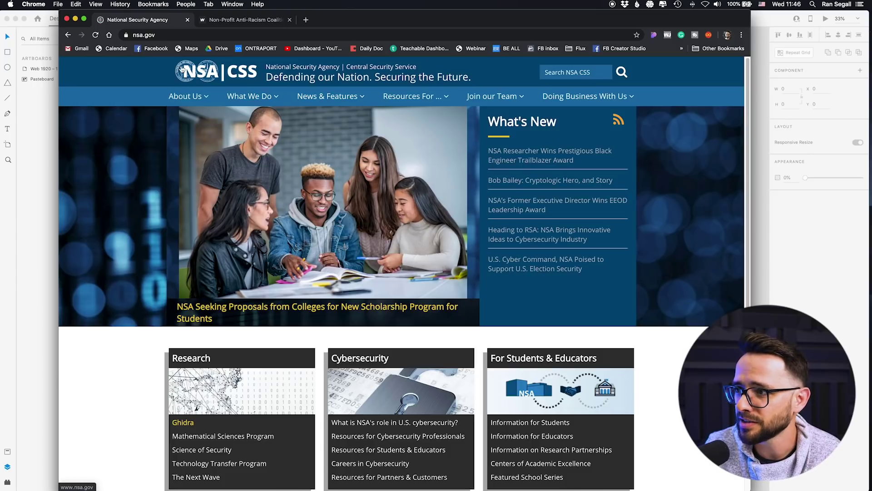
{"action": "mouse_move", "coordinate": [204, 318]}
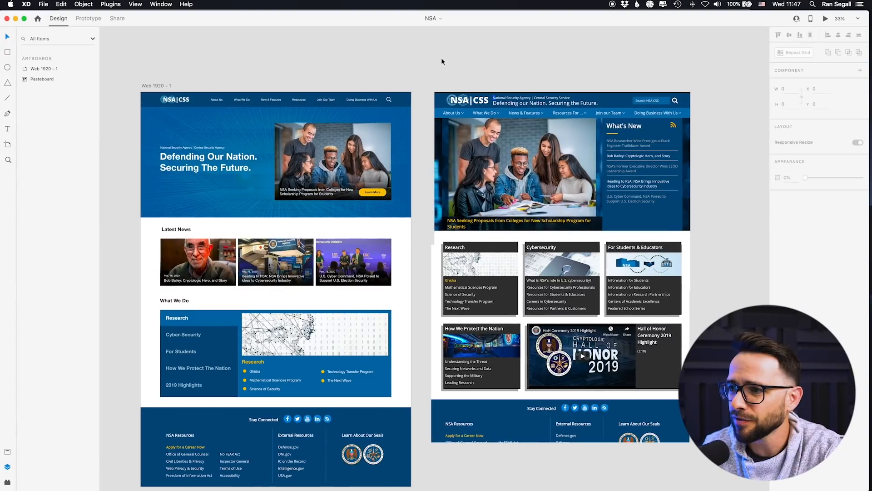
{"action": "mouse_move", "coordinate": [230, 316]}
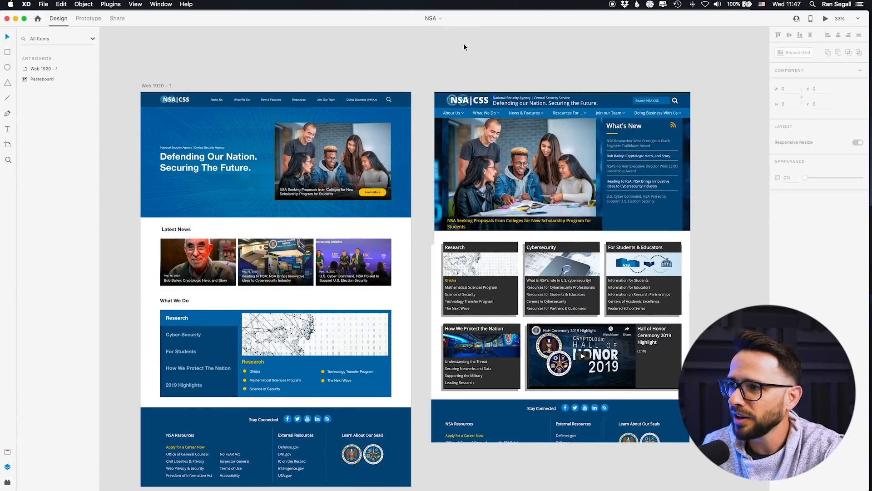
{"action": "mouse_move", "coordinate": [396, 48]}
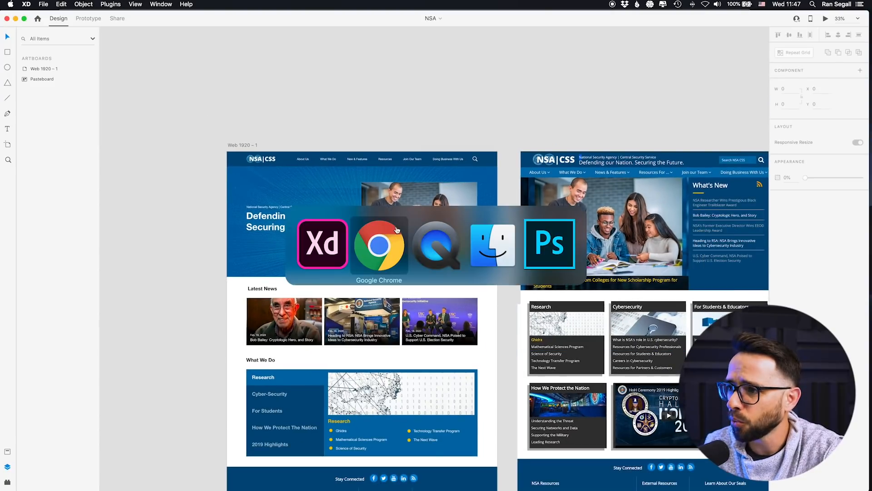
Step: Bring the Chrome window showing the original nsa.gov homepage to the front
{"action": "left_click", "coordinate": [379, 245]}
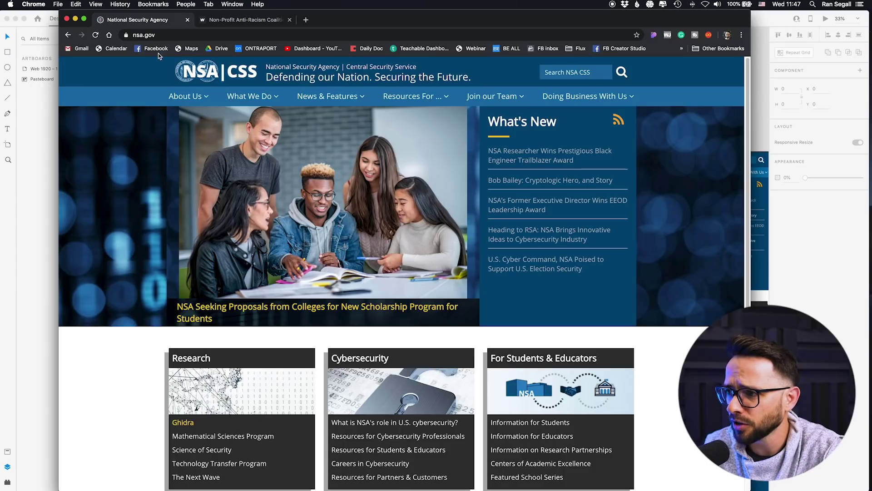
{"action": "mouse_move", "coordinate": [146, 137]}
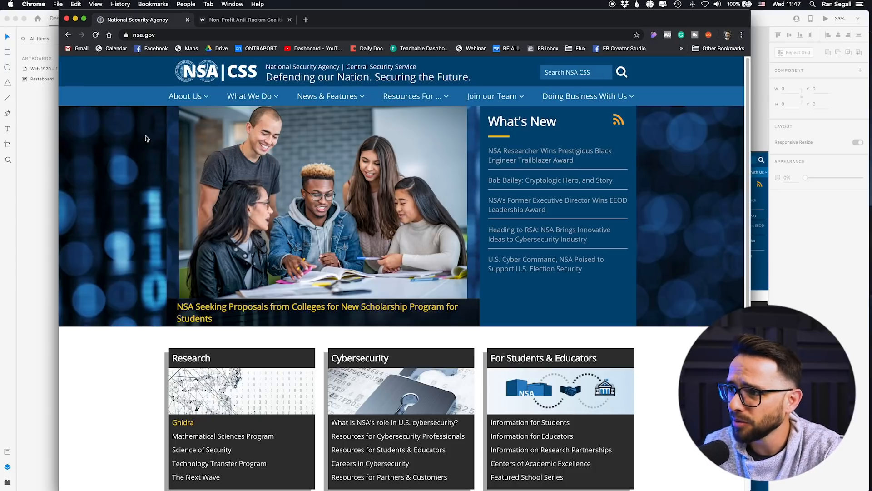
{"action": "mouse_move", "coordinate": [157, 241]}
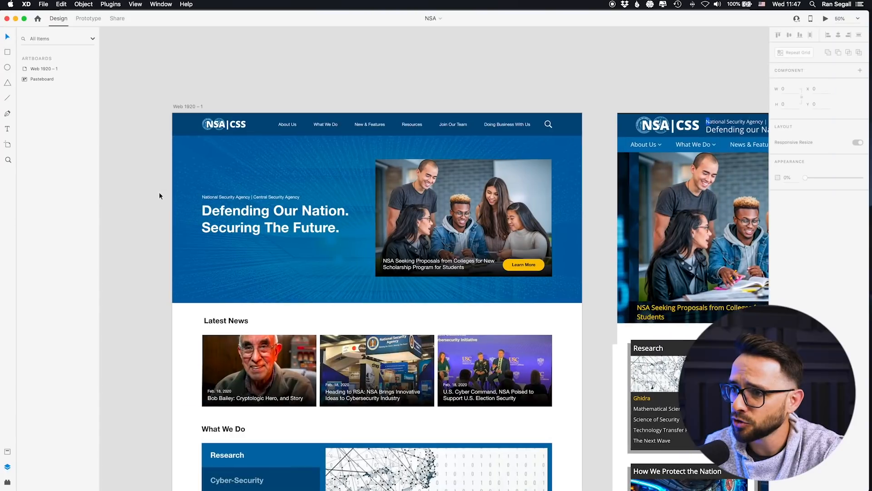
{"action": "mouse_move", "coordinate": [214, 188]}
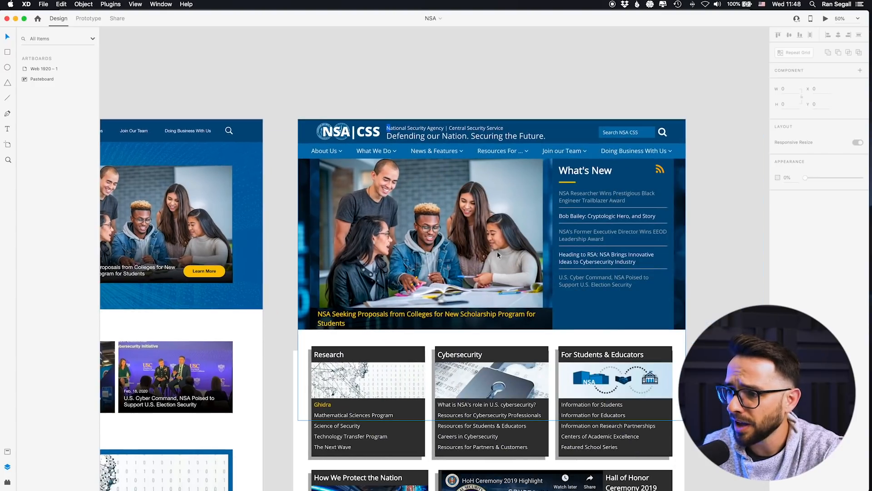
{"action": "mouse_move", "coordinate": [417, 317]}
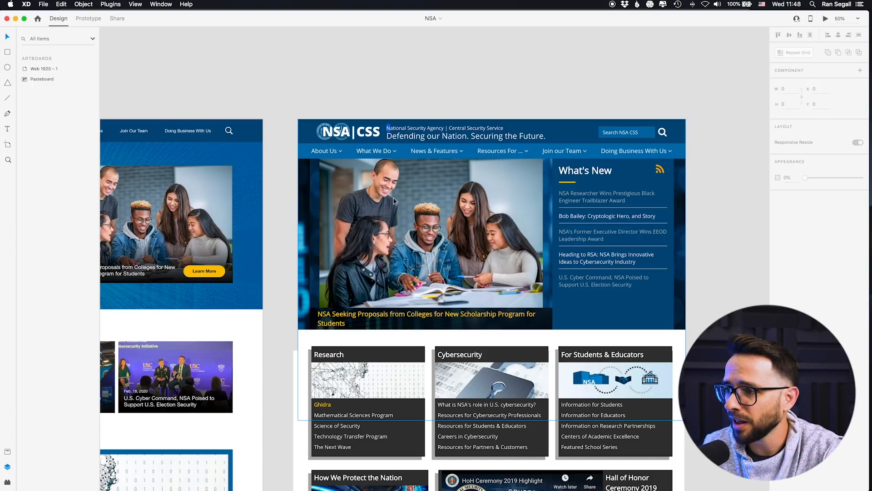
{"action": "mouse_move", "coordinate": [410, 218]}
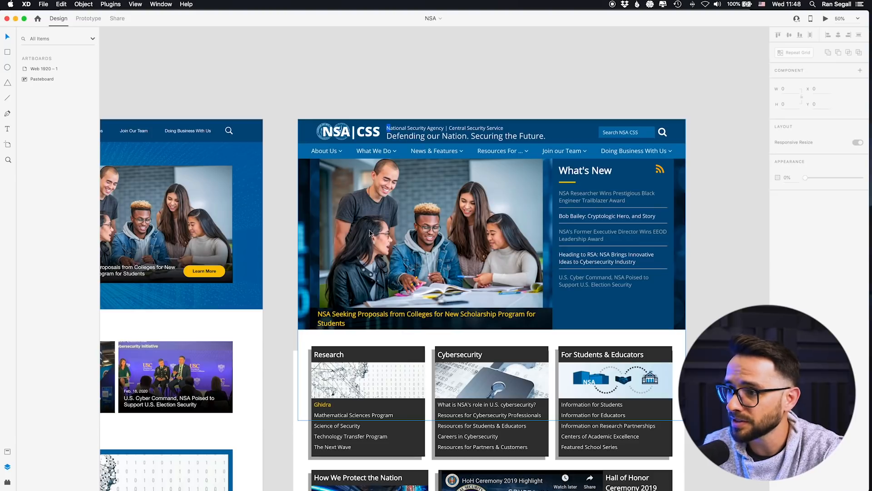
{"action": "mouse_move", "coordinate": [453, 248]}
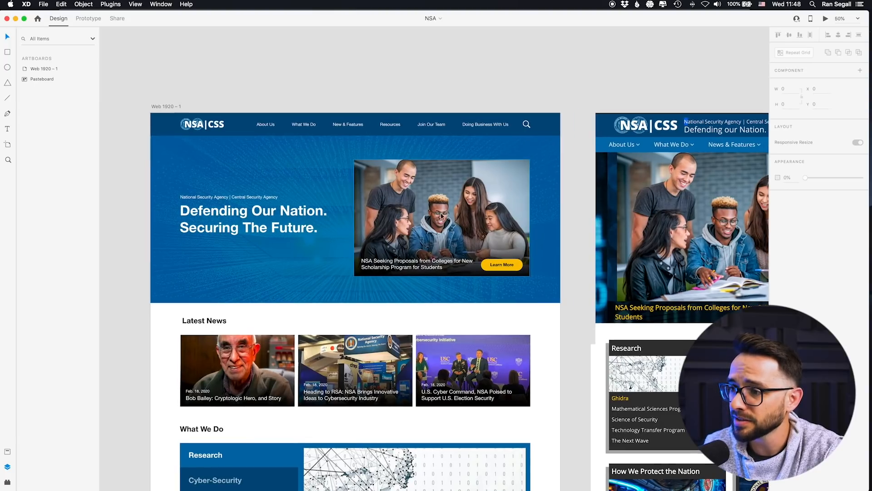
{"action": "mouse_move", "coordinate": [401, 242]}
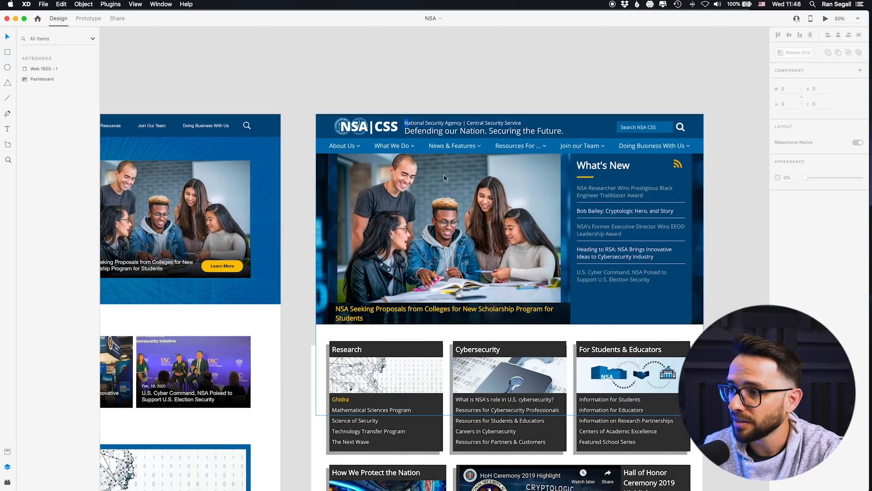
{"action": "mouse_move", "coordinate": [431, 230]}
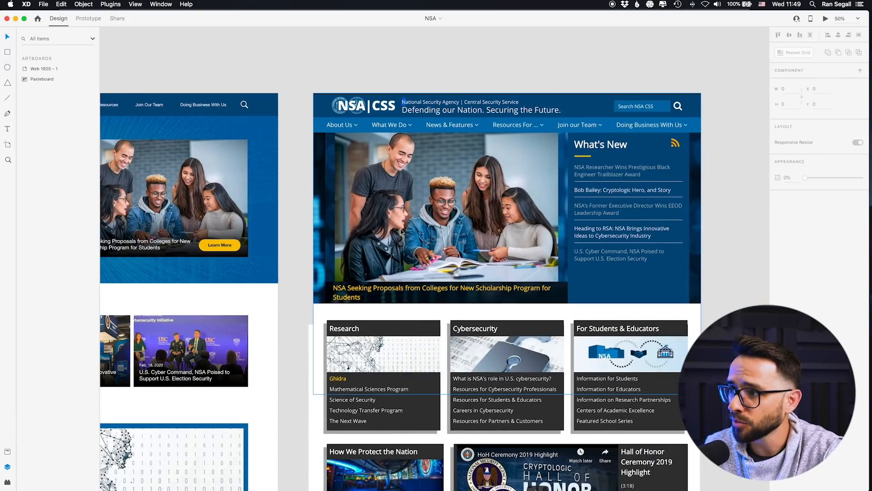
{"action": "mouse_move", "coordinate": [325, 205]}
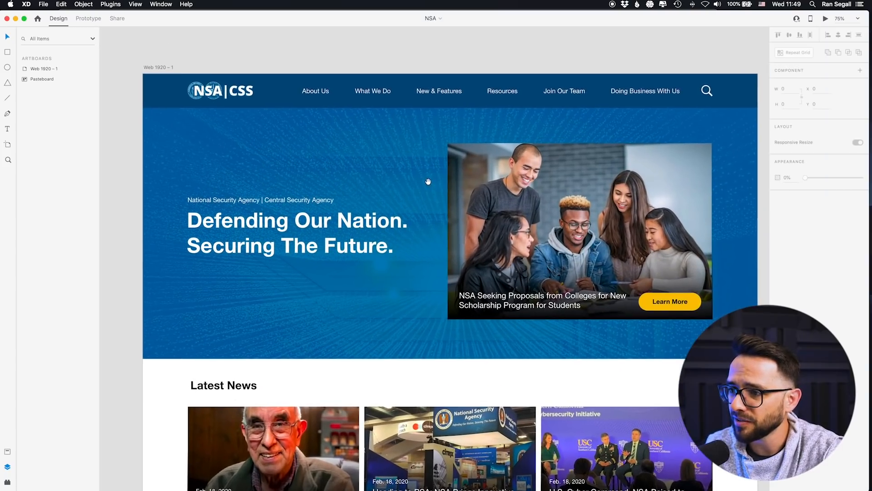
{"action": "mouse_move", "coordinate": [358, 294]}
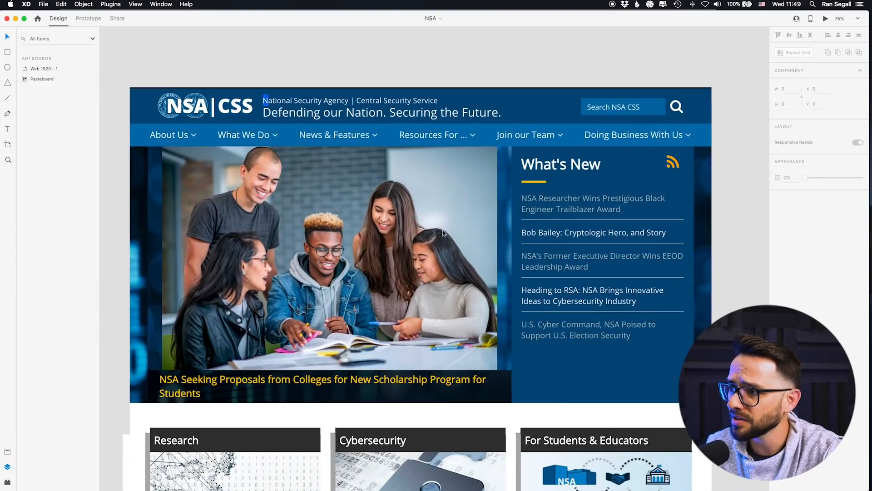
{"action": "mouse_move", "coordinate": [625, 237]}
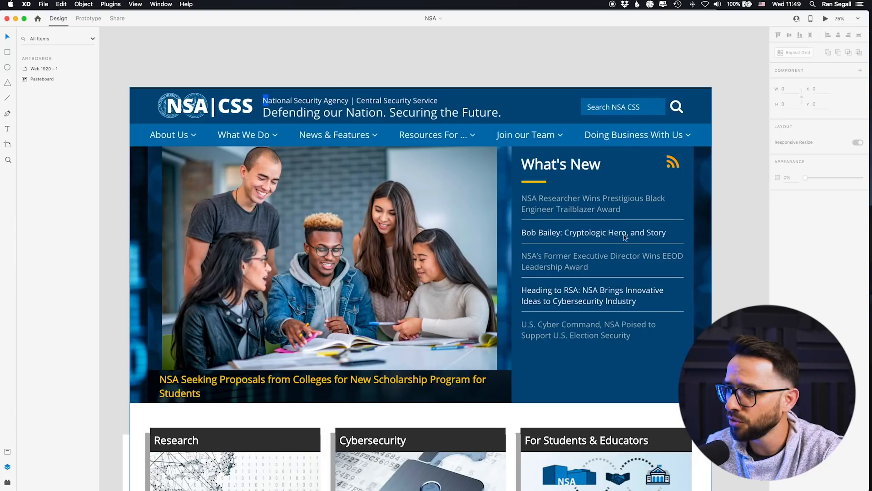
{"action": "mouse_move", "coordinate": [577, 222]}
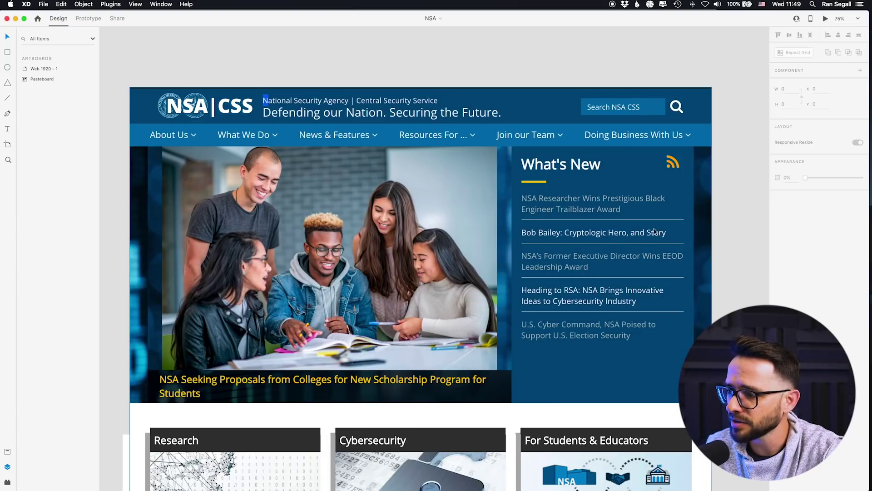
{"action": "mouse_move", "coordinate": [376, 357]}
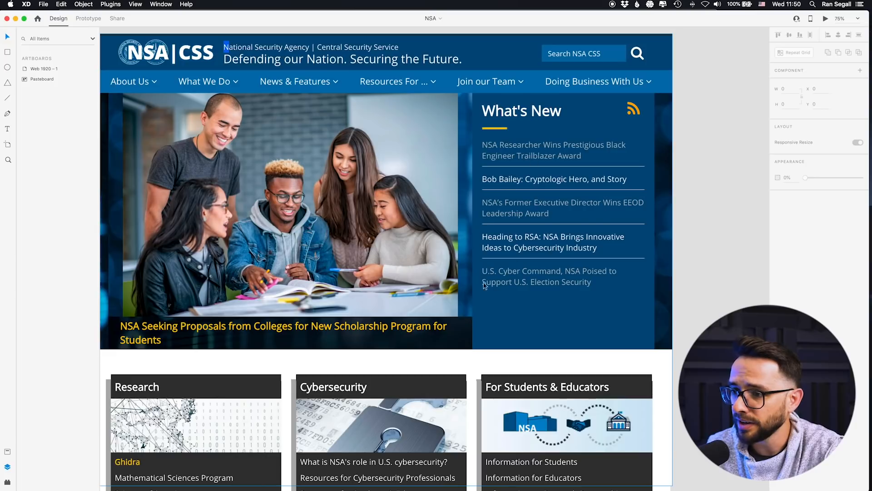
{"action": "mouse_move", "coordinate": [303, 376]}
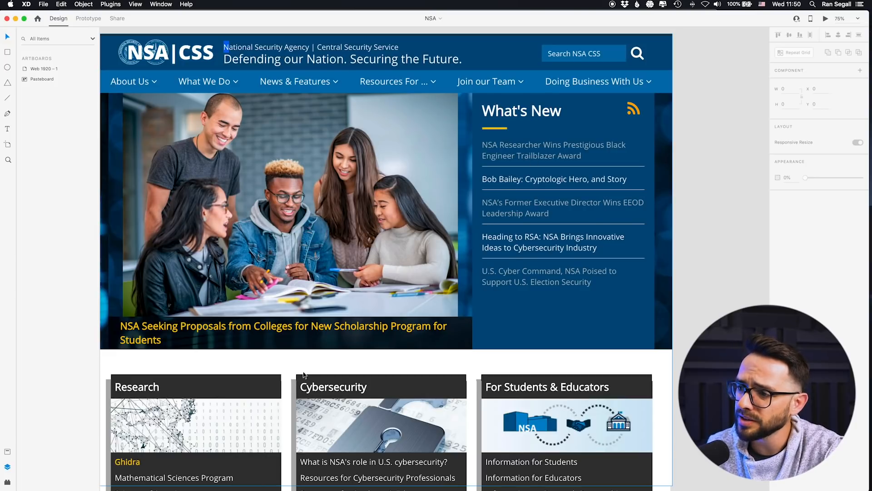
{"action": "scroll", "scroll_direction": "down", "scroll_amount": 3}
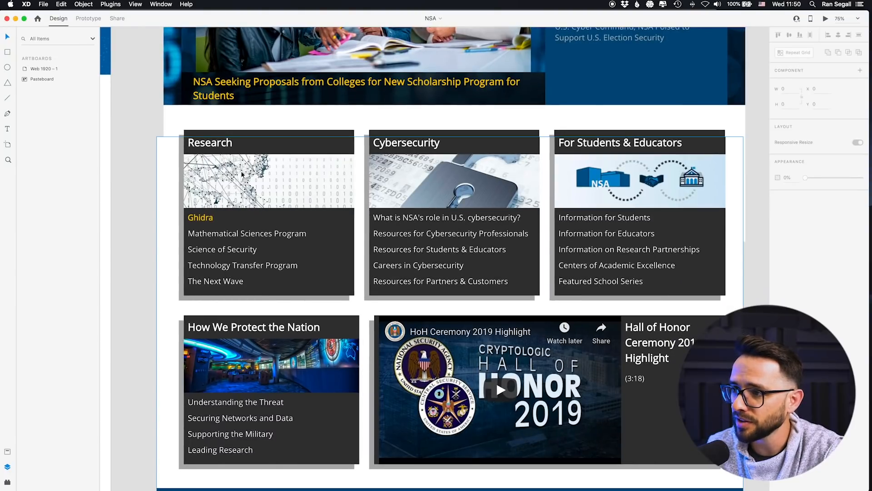
{"action": "mouse_move", "coordinate": [345, 196]}
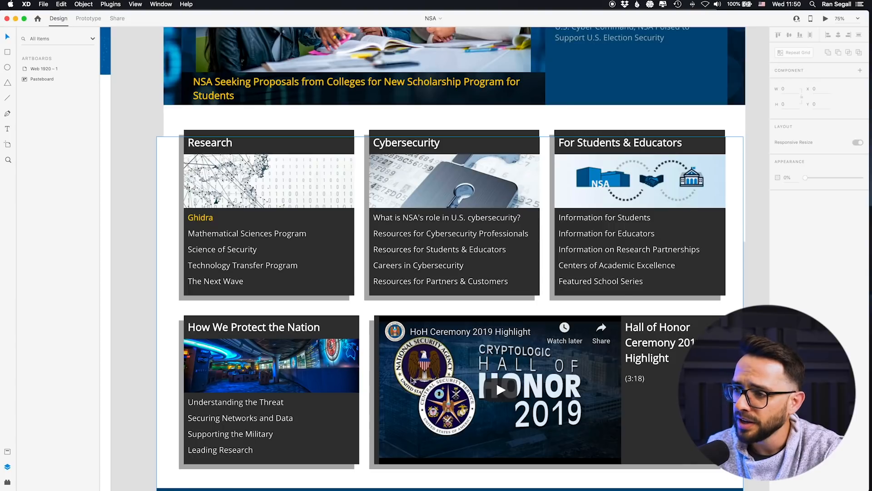
{"action": "mouse_move", "coordinate": [316, 198]}
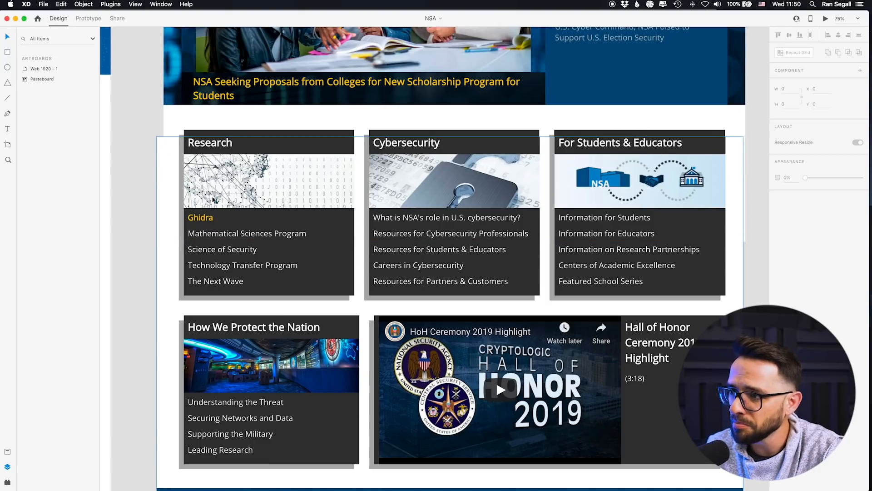
{"action": "mouse_move", "coordinate": [478, 255]}
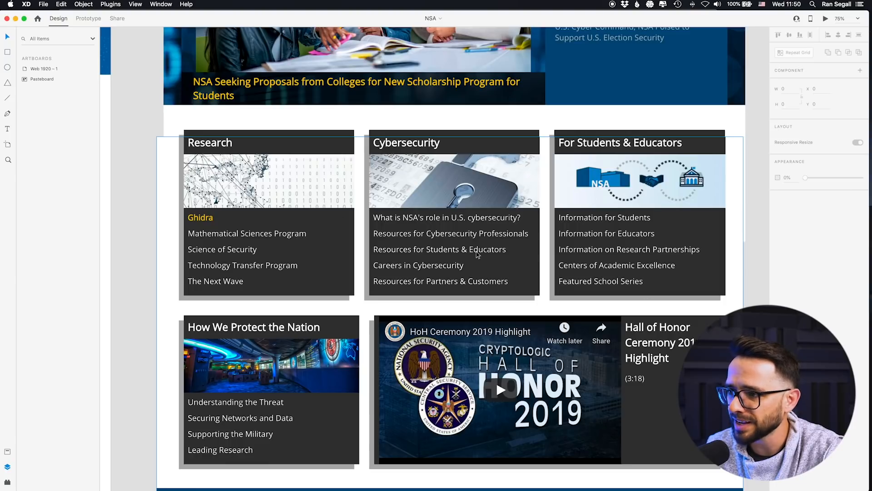
{"action": "mouse_move", "coordinate": [555, 244]}
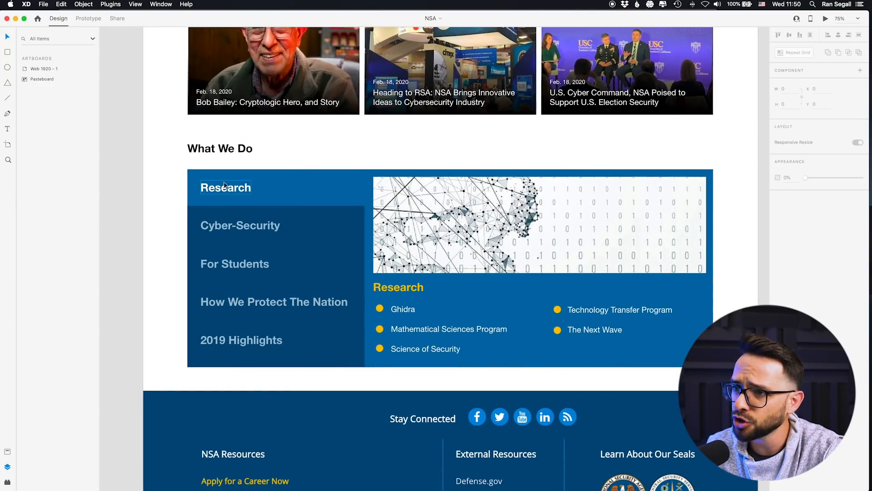
{"action": "mouse_move", "coordinate": [224, 201]}
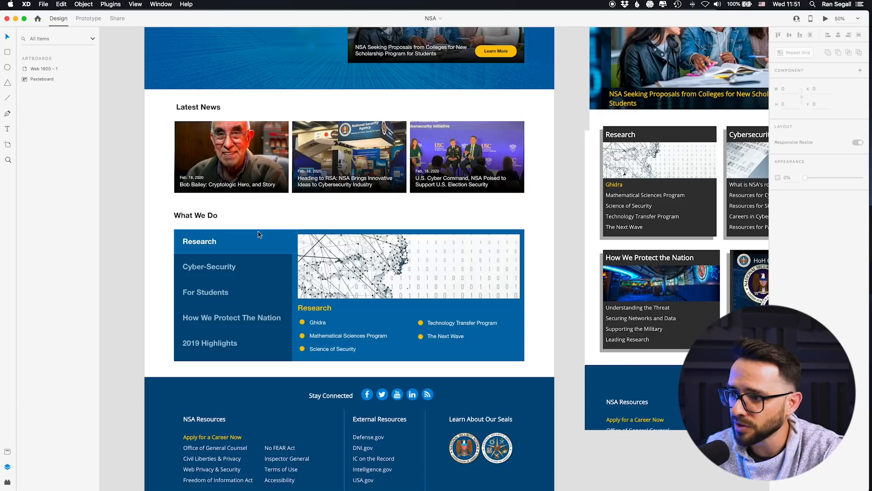
{"action": "mouse_move", "coordinate": [413, 264]}
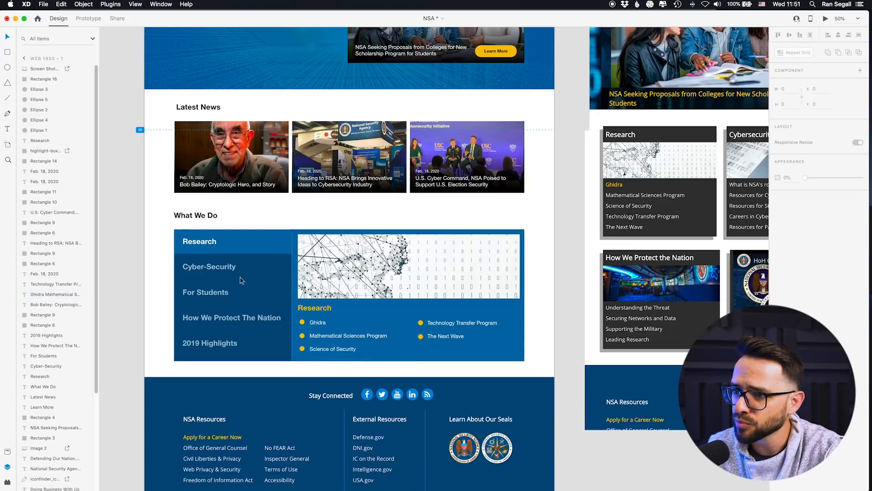
{"action": "mouse_move", "coordinate": [585, 270]}
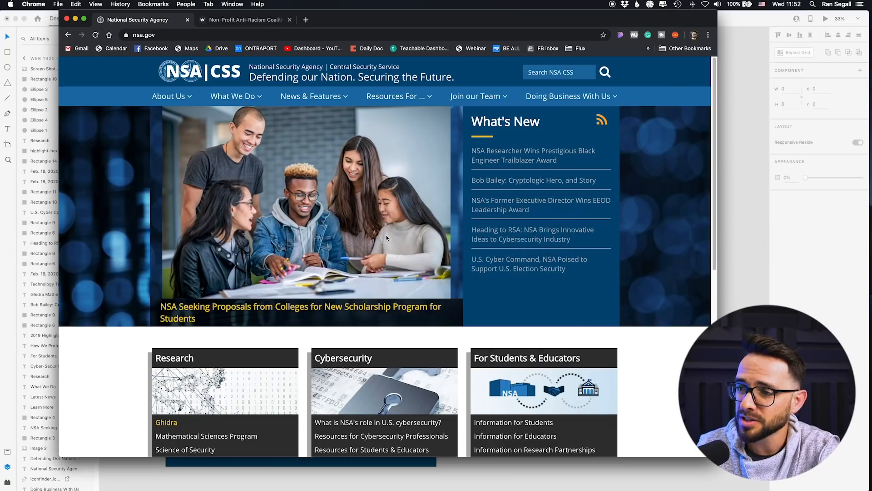
Step: Load nparc-site.webflow.io in a new tab from the 'nparc' address suggestion
{"action": "left_click", "coordinate": [246, 20]}
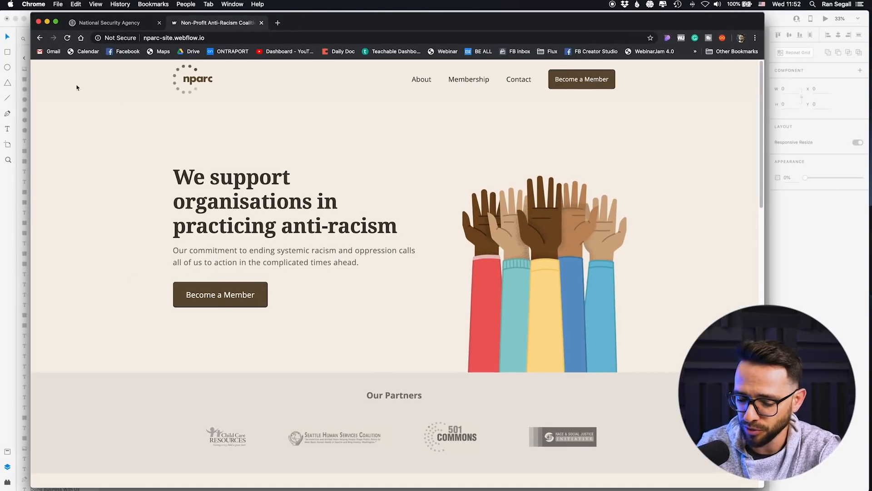
{"action": "left_click", "coordinate": [278, 23]}
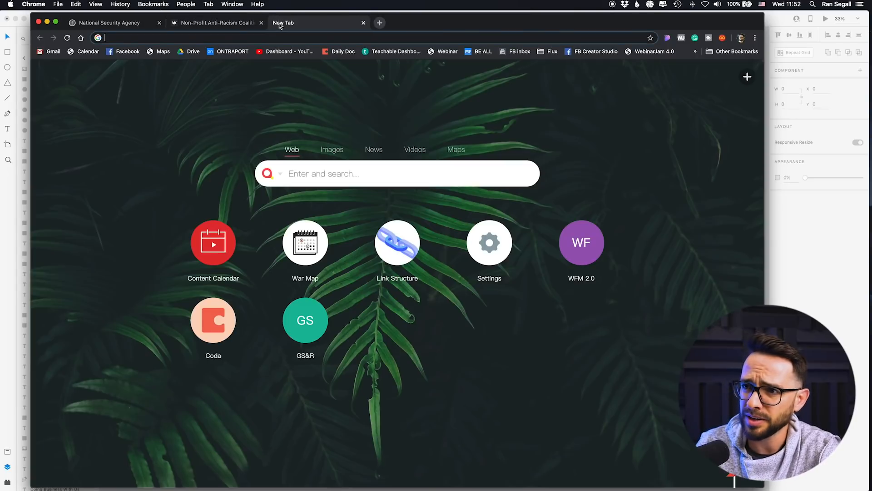
{"action": "type", "text": "nparc-site.webflow.io"}
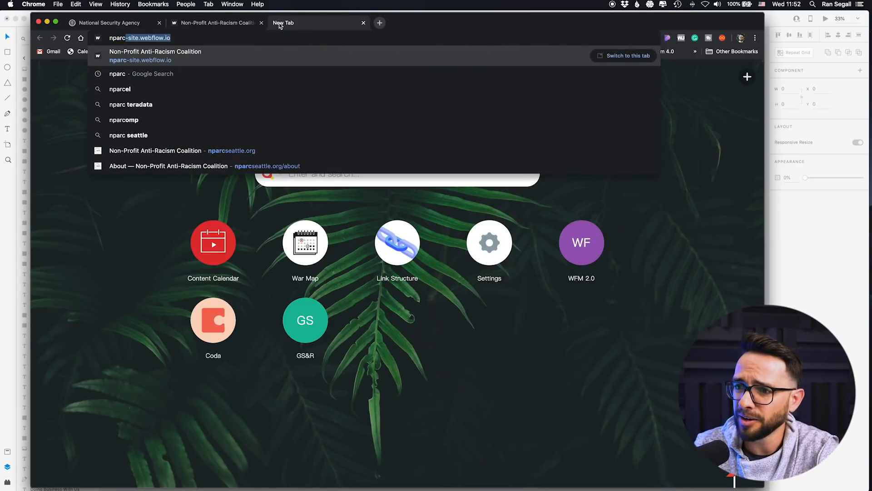
{"action": "left_click", "coordinate": [141, 74]}
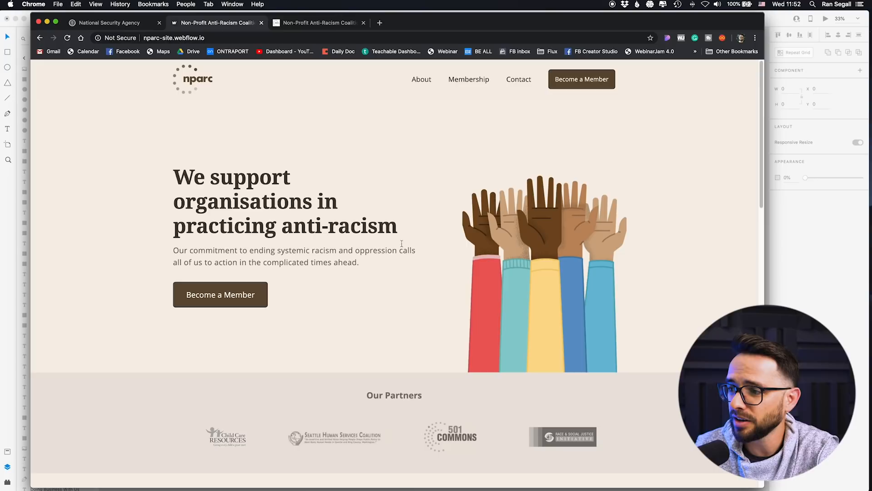
Step: Scroll the homepage, then open About and scroll to the Coalition Builders cards
{"action": "scroll", "scroll_direction": "down", "scroll_amount": 3}
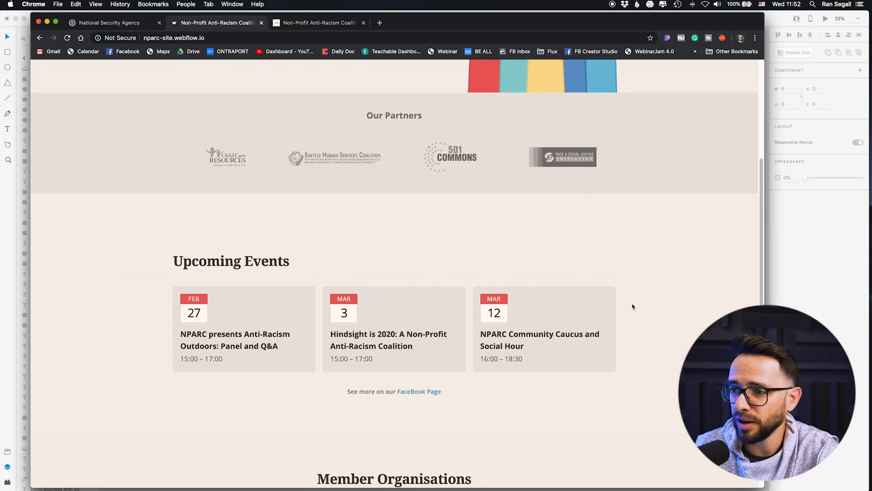
{"action": "scroll", "scroll_direction": "down", "scroll_amount": 3}
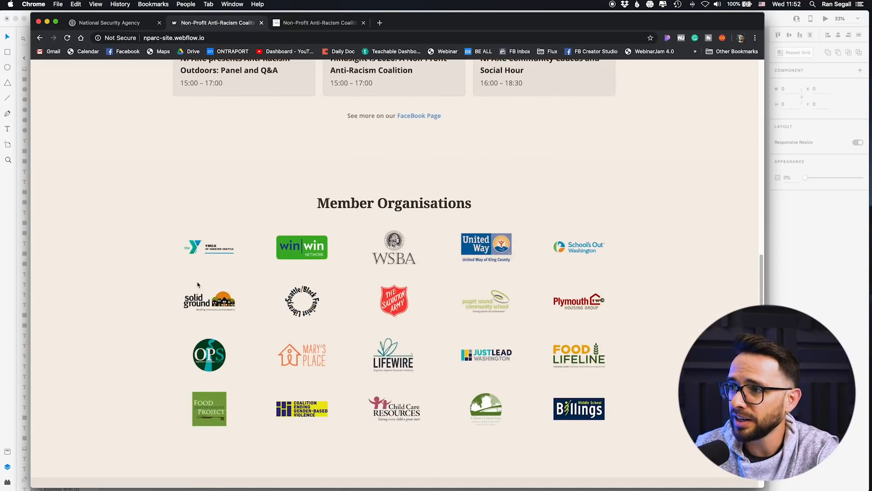
{"action": "left_click", "coordinate": [421, 79]}
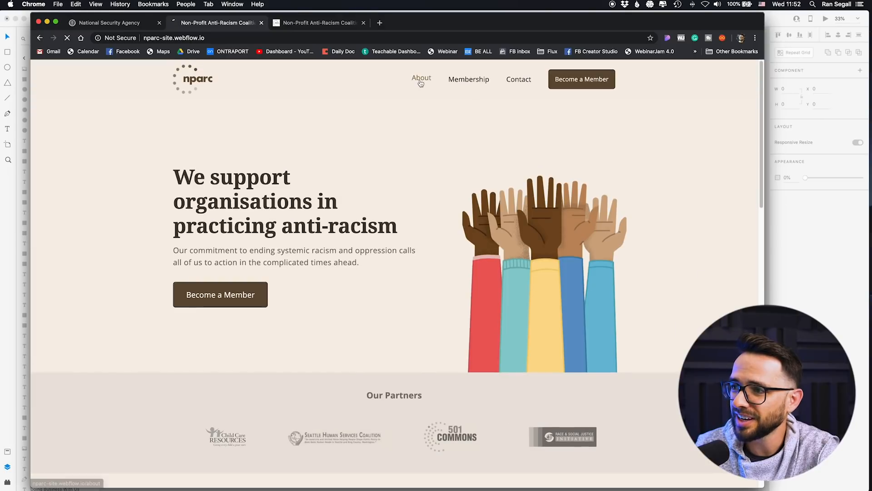
{"action": "left_click", "coordinate": [421, 79]}
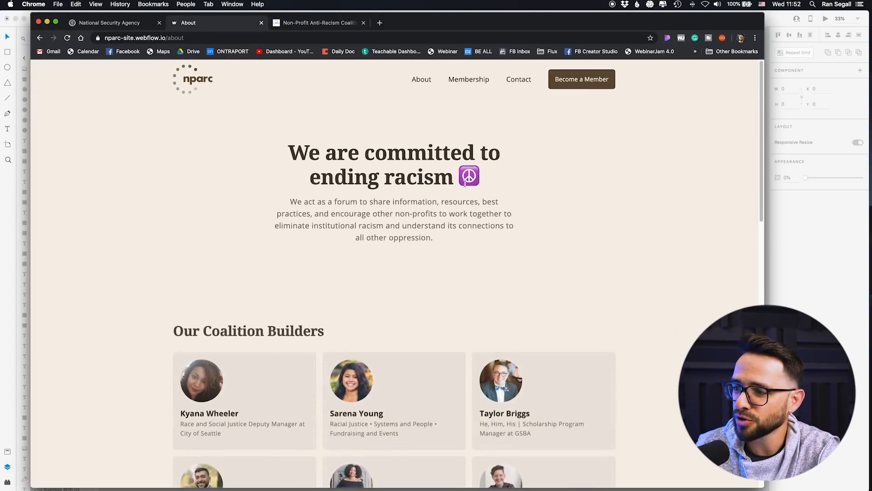
{"action": "scroll", "scroll_direction": "down", "scroll_amount": 3}
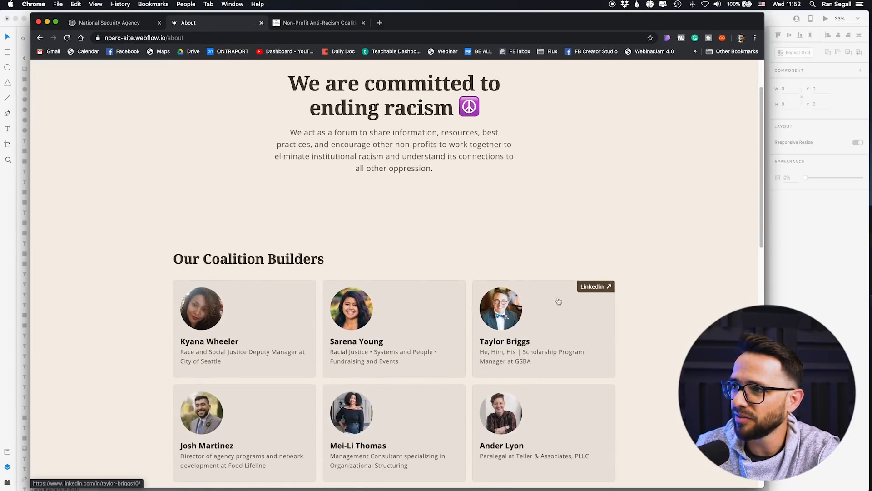